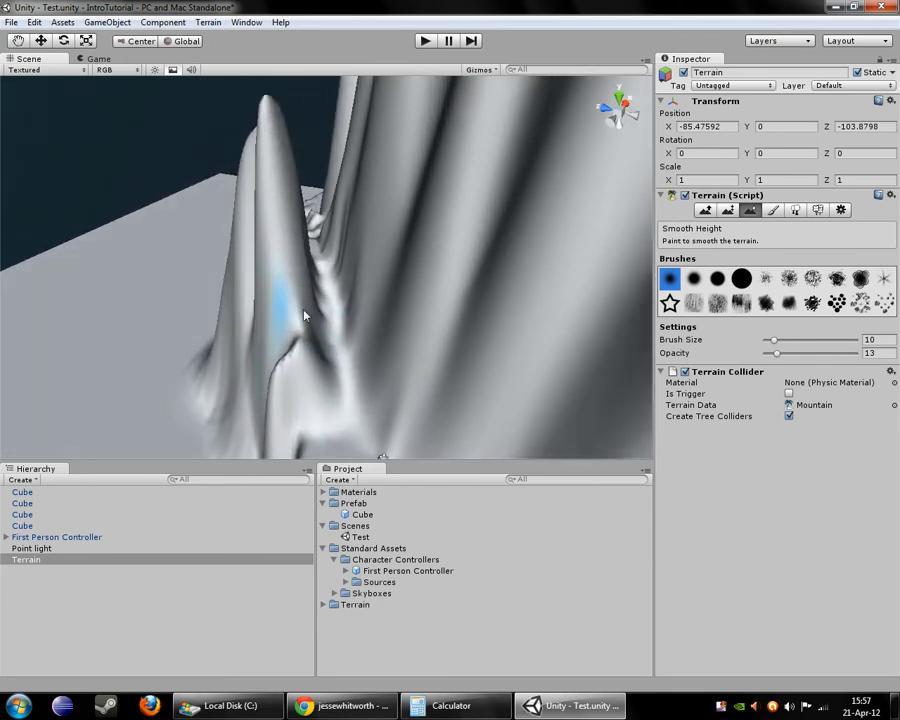
# - Smooth the jagged ridge face with the Smooth Height brush and view it from another angle
pyautogui.moveTo(305, 315); pyautogui.dragTo(300, 310)
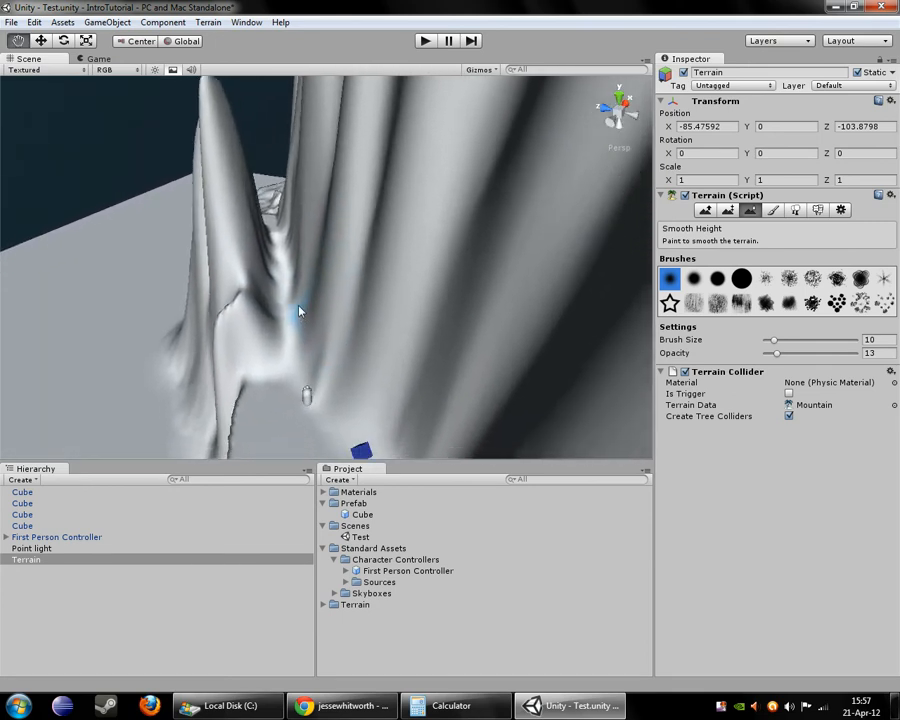
pyautogui.moveTo(298, 311); pyautogui.dragTo(315, 283)
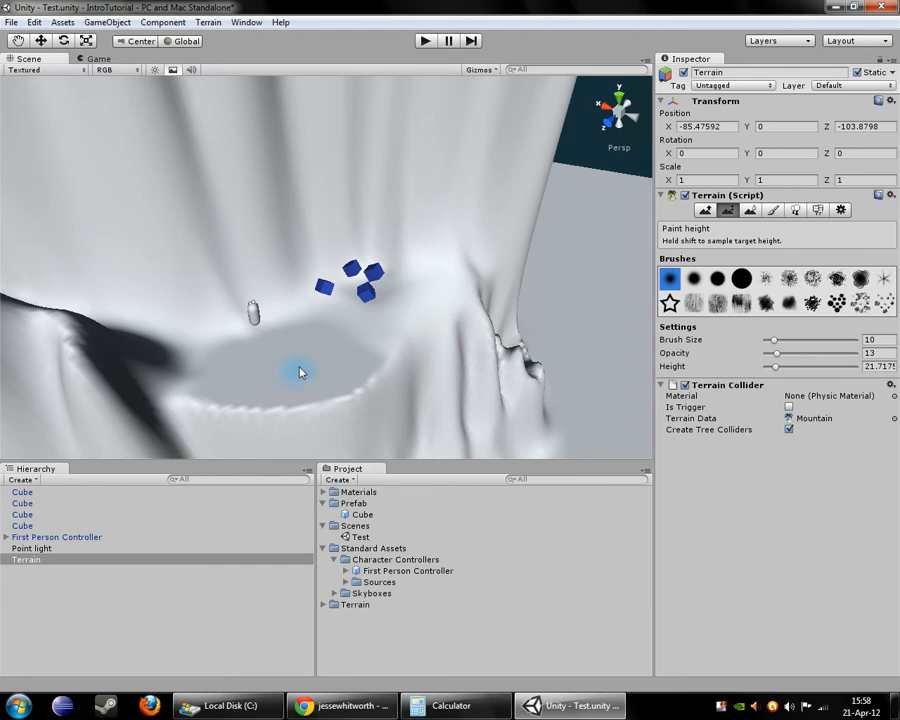
# - Sample the ground height under the cubes and raise the target paint height to about 57
pyautogui.click(300, 364)
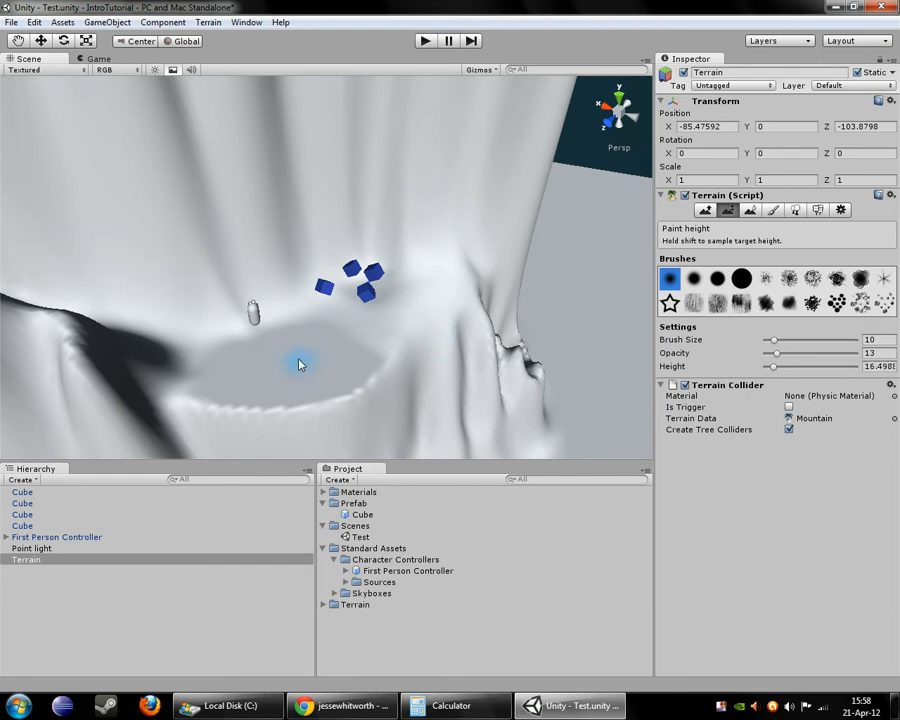
pyautogui.moveTo(280, 362)
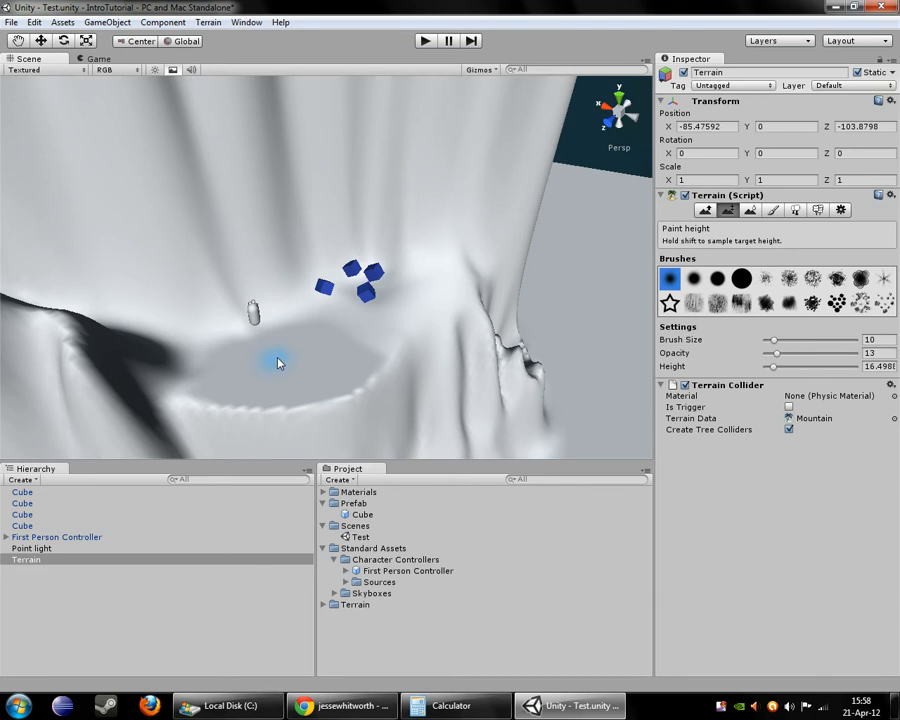
pyautogui.moveTo(365, 322)
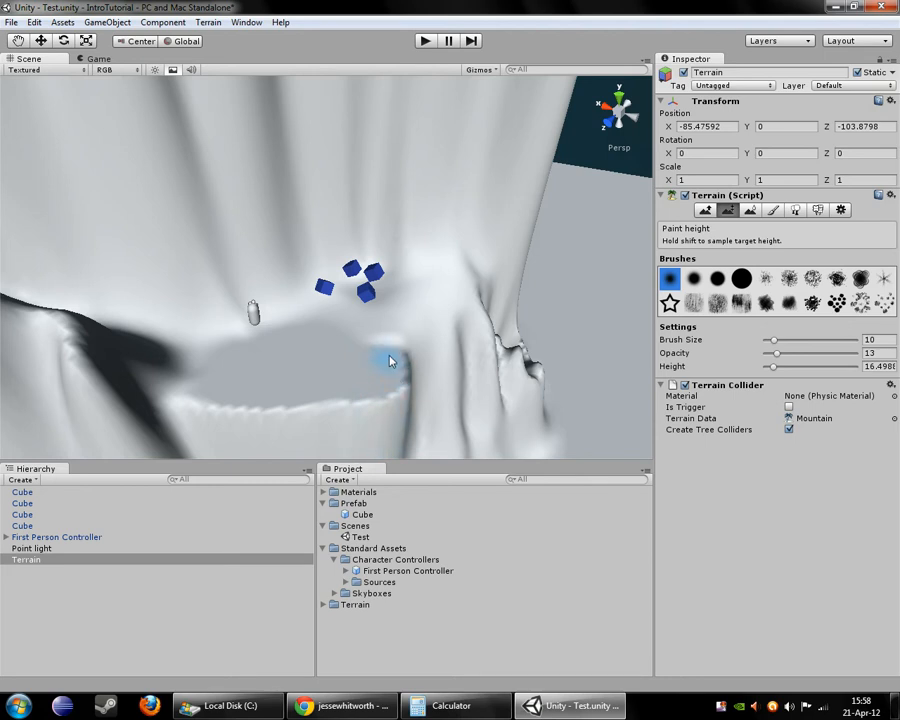
pyautogui.moveTo(483, 418)
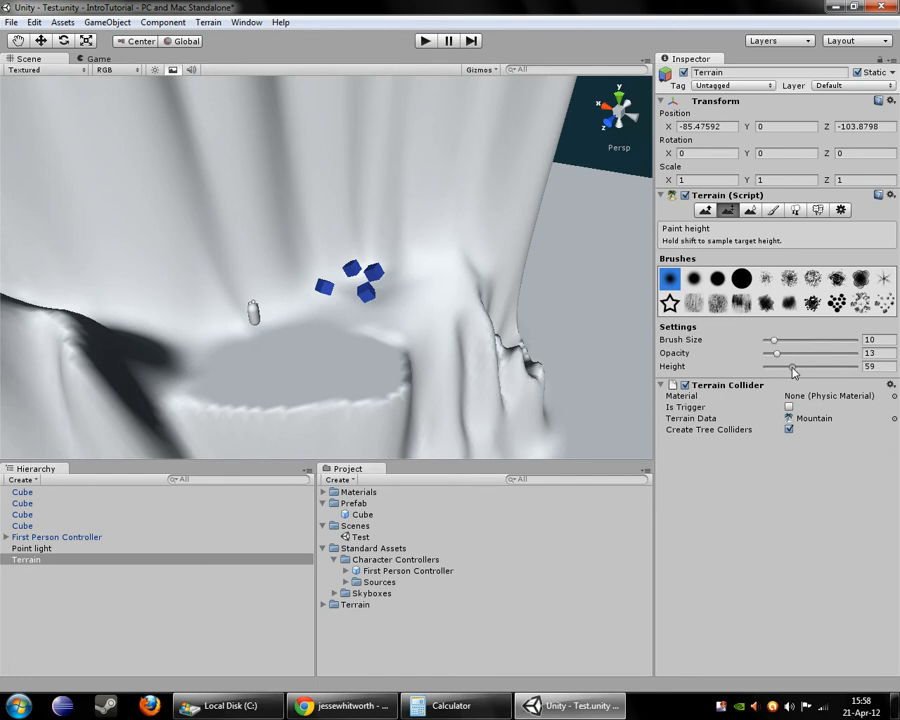
pyautogui.moveTo(795, 366); pyautogui.dragTo(790, 366)
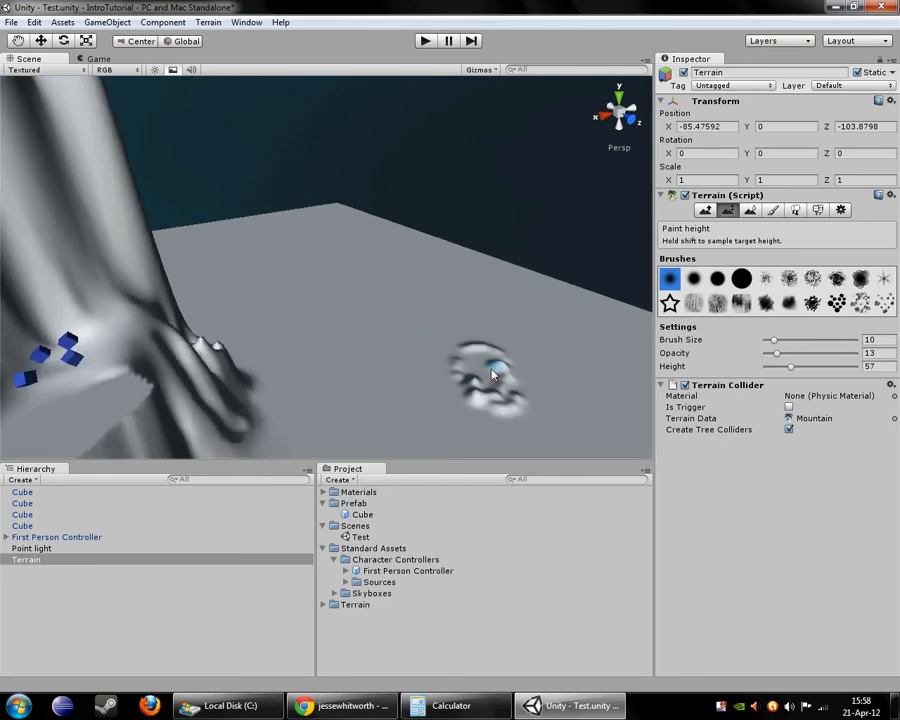
# - Paint at full opacity to raise a flat-topped column to the target height on open ground
pyautogui.moveTo(777, 352); pyautogui.dragTo(835, 352)
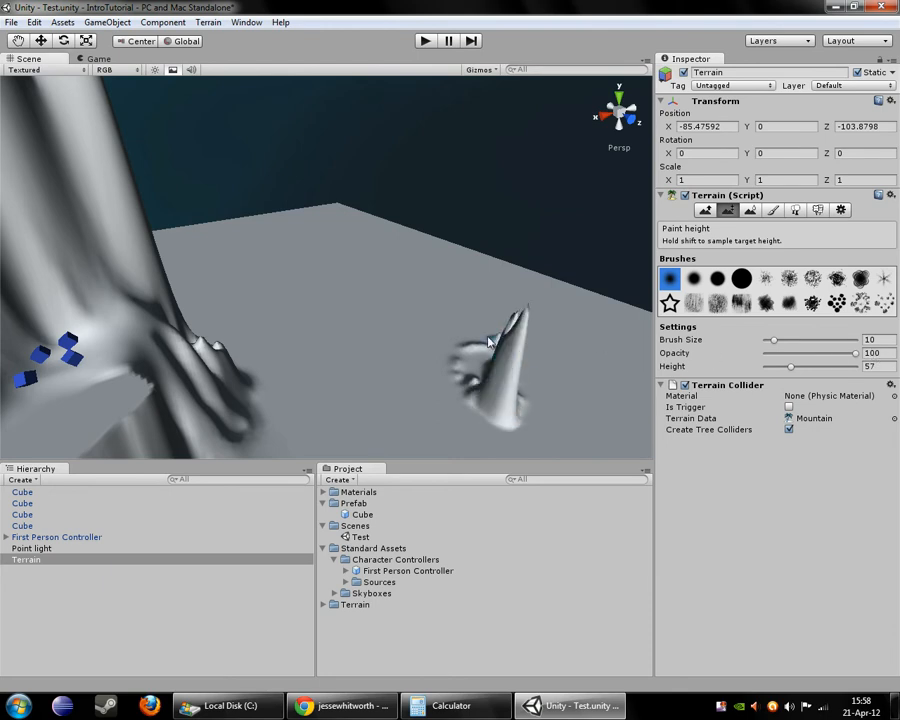
pyautogui.click(510, 360)
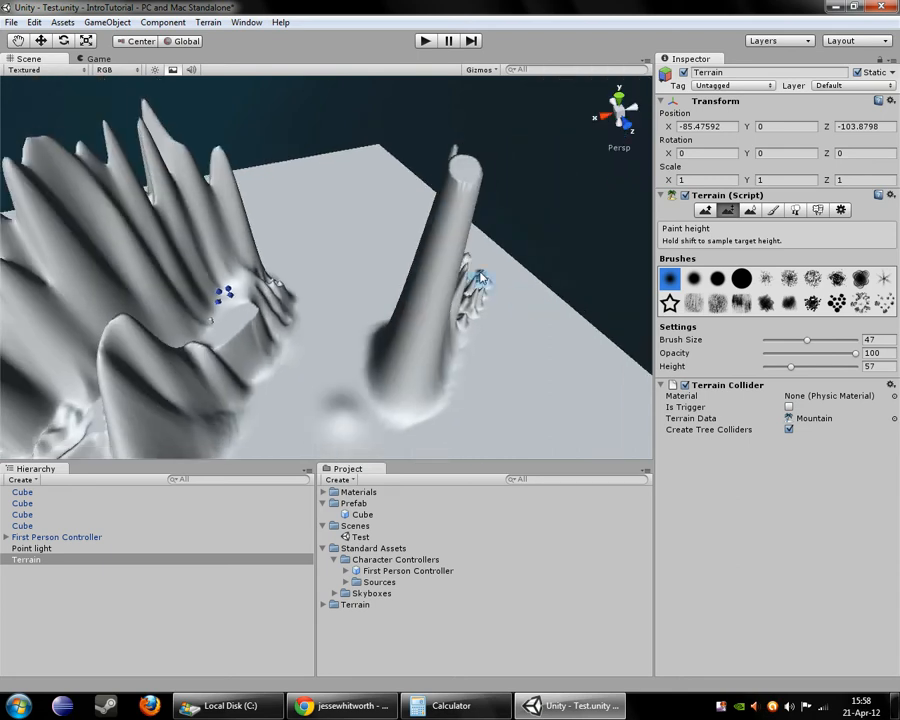
pyautogui.click(505, 347)
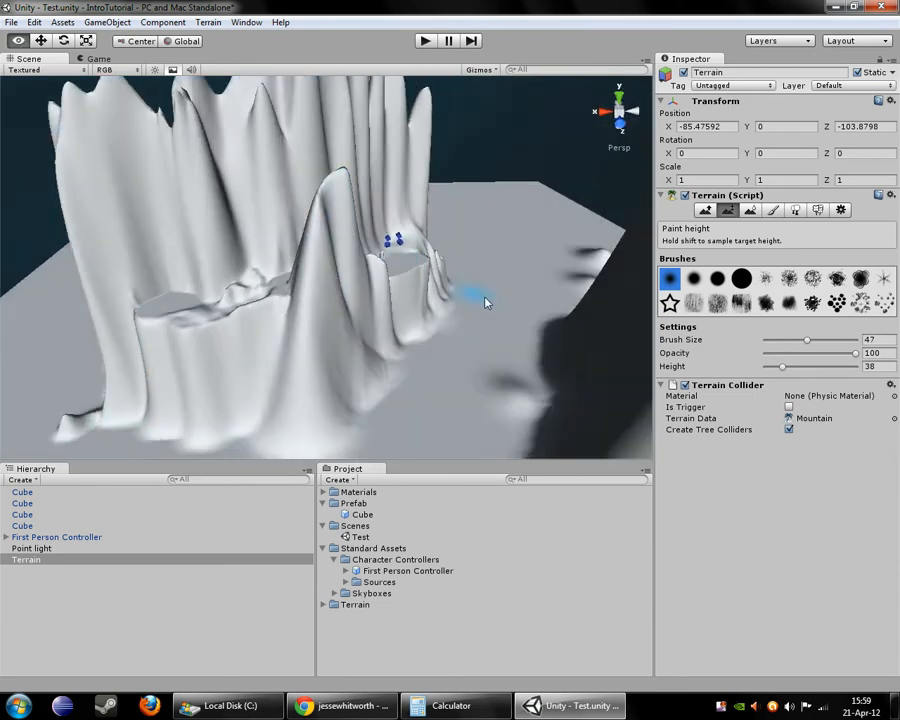
# - Paint a raised plateau along the mountain at height 38, then smooth the column's top and side
pyautogui.moveTo(485, 300); pyautogui.dragTo(500, 210)
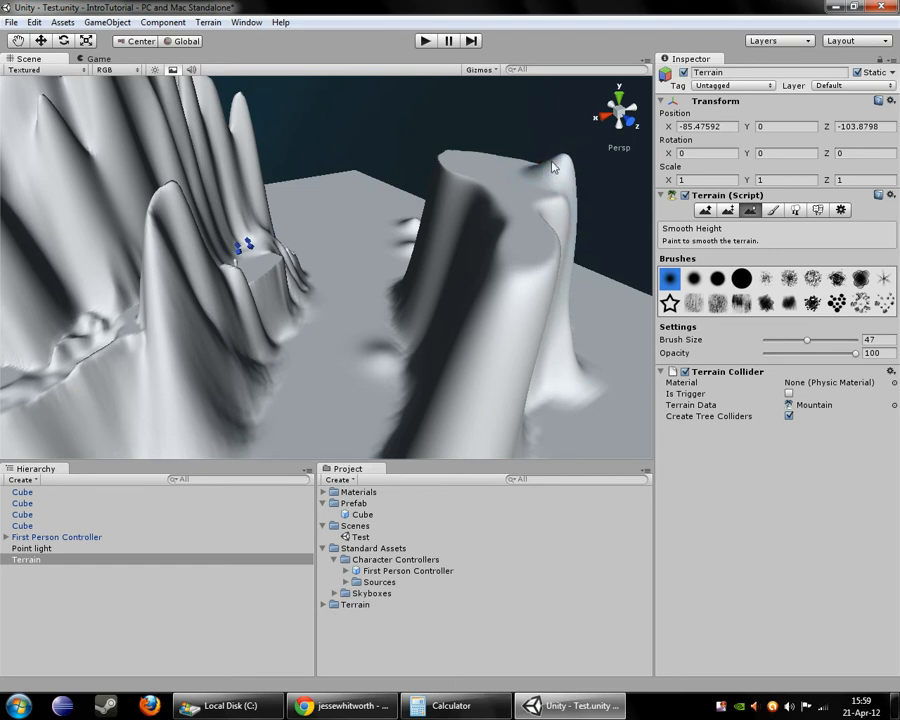
pyautogui.moveTo(555, 165); pyautogui.dragTo(470, 220)
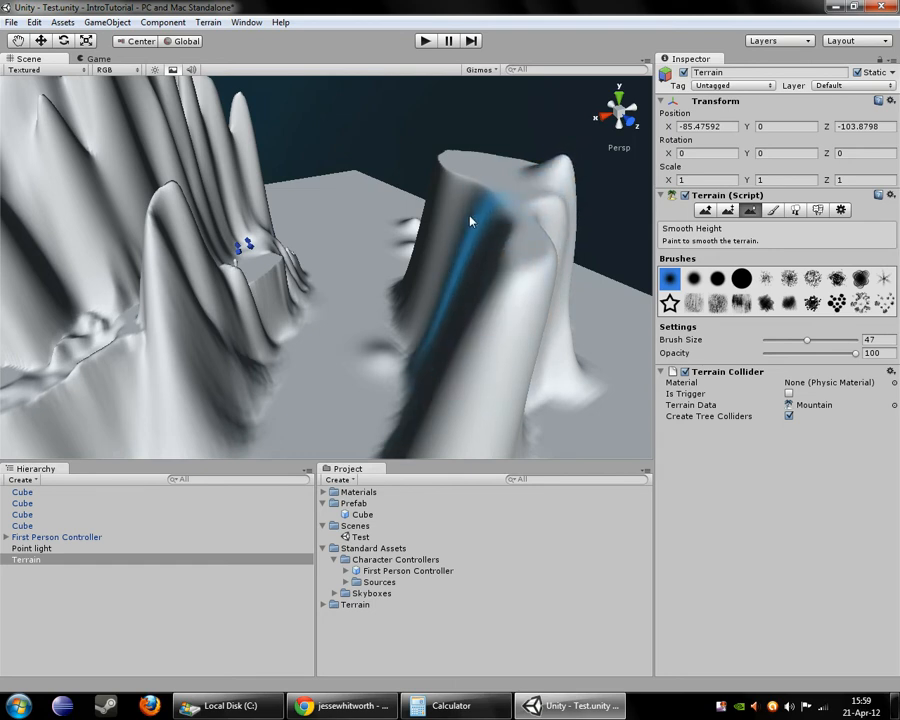
pyautogui.moveTo(470, 222); pyautogui.dragTo(530, 367)
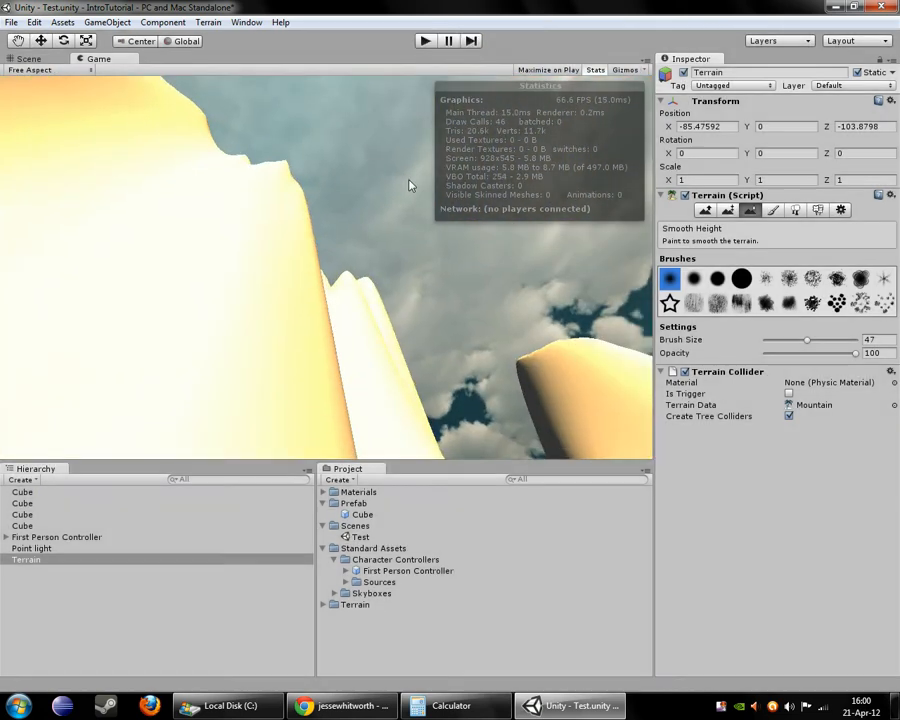
# - Back in the Scene view, smooth the column base and raise the mountain wall and column side
pyautogui.click(28, 58)
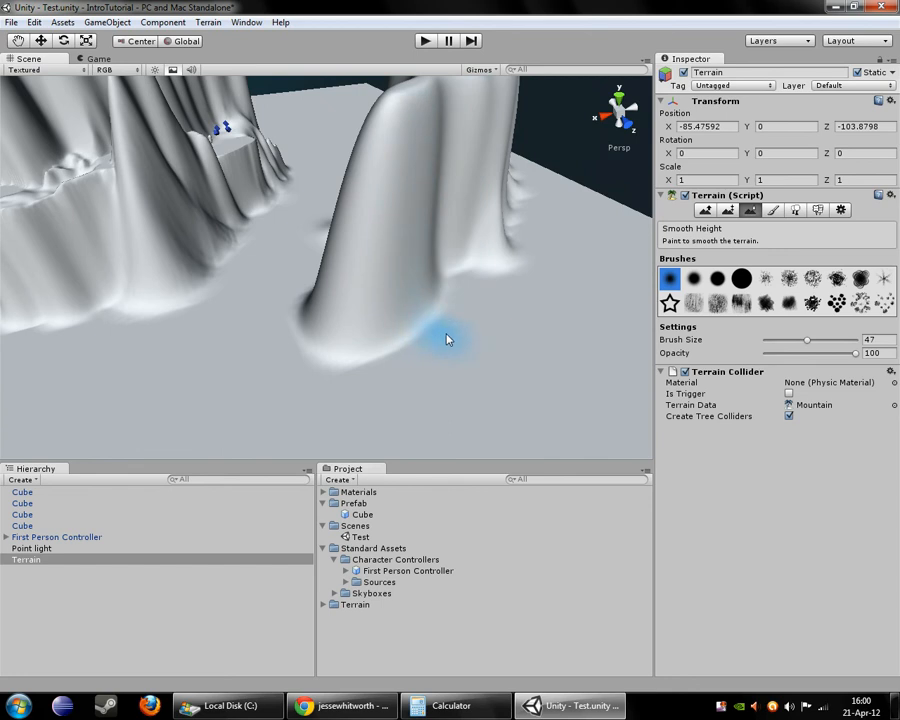
pyautogui.moveTo(448, 338); pyautogui.dragTo(403, 300)
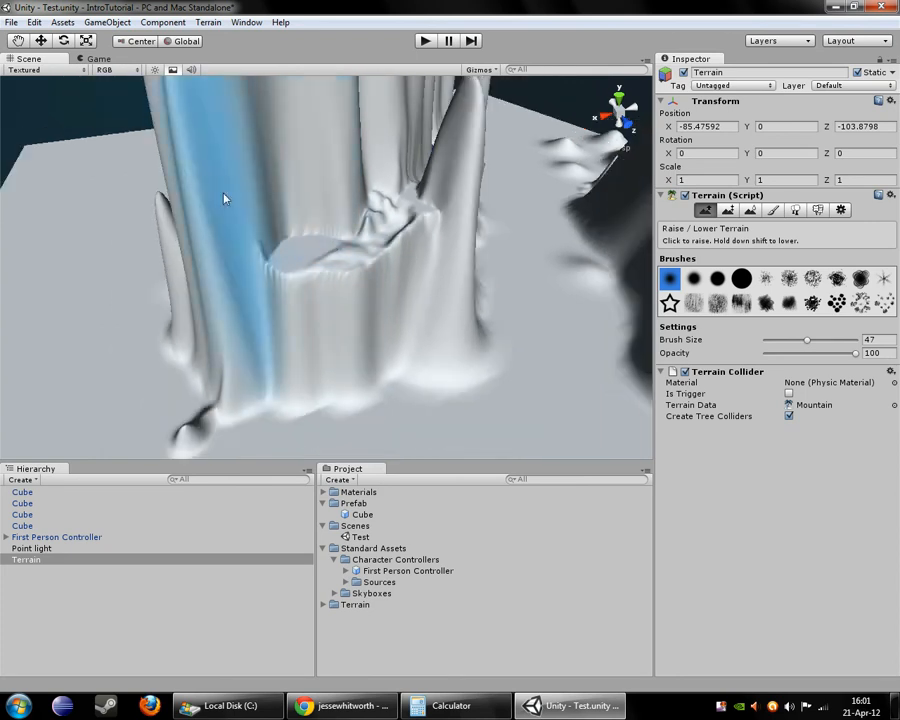
pyautogui.click(310, 260)
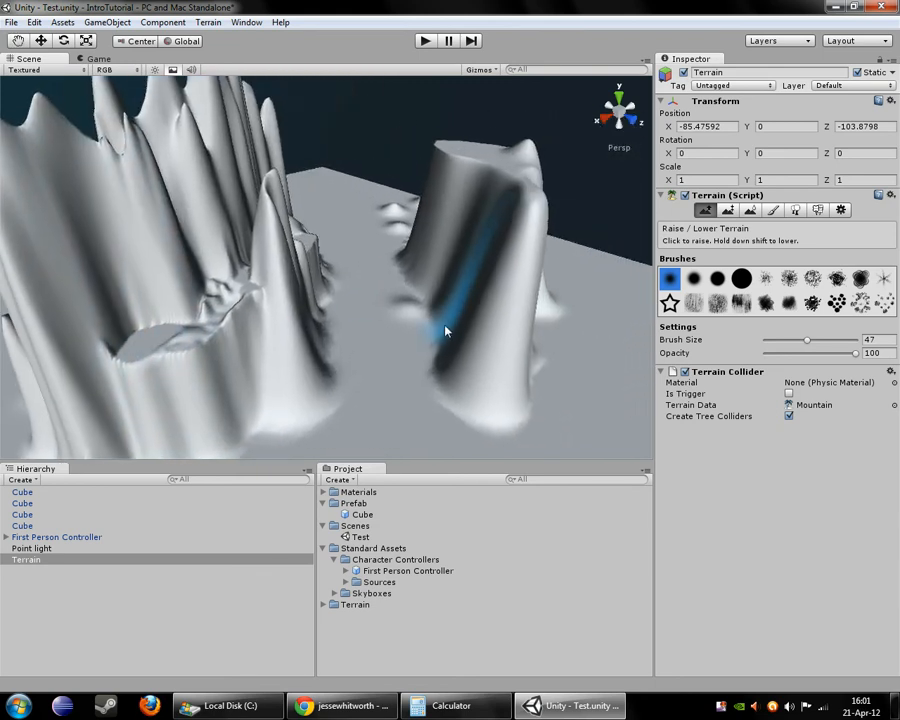
pyautogui.moveTo(445, 331); pyautogui.dragTo(248, 319)
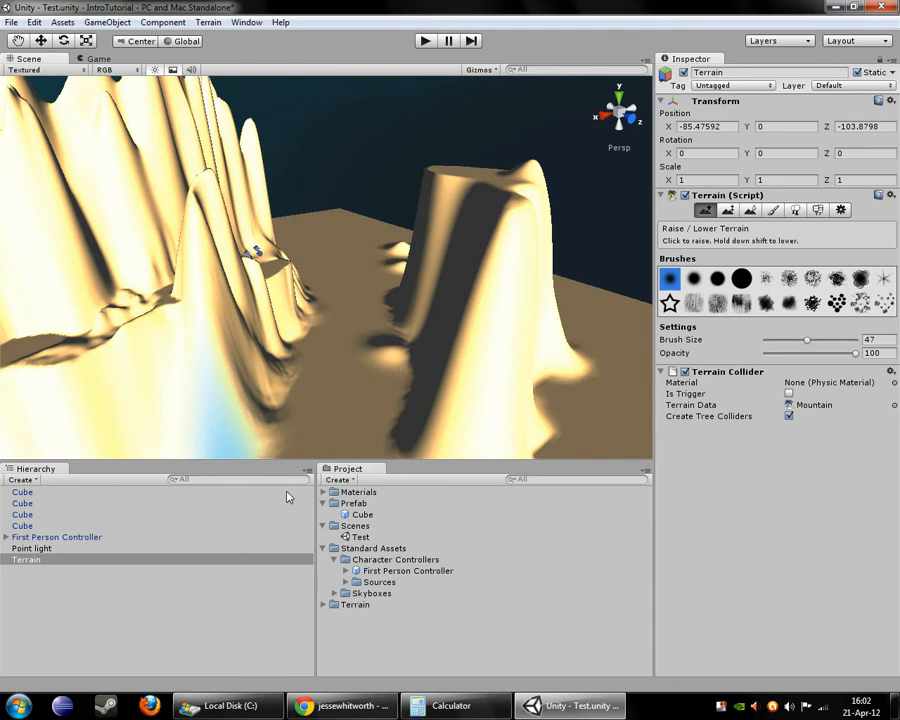
# - Select the directional light and tint its colour to a muted, darker orange-brown
pyautogui.click(31, 548)
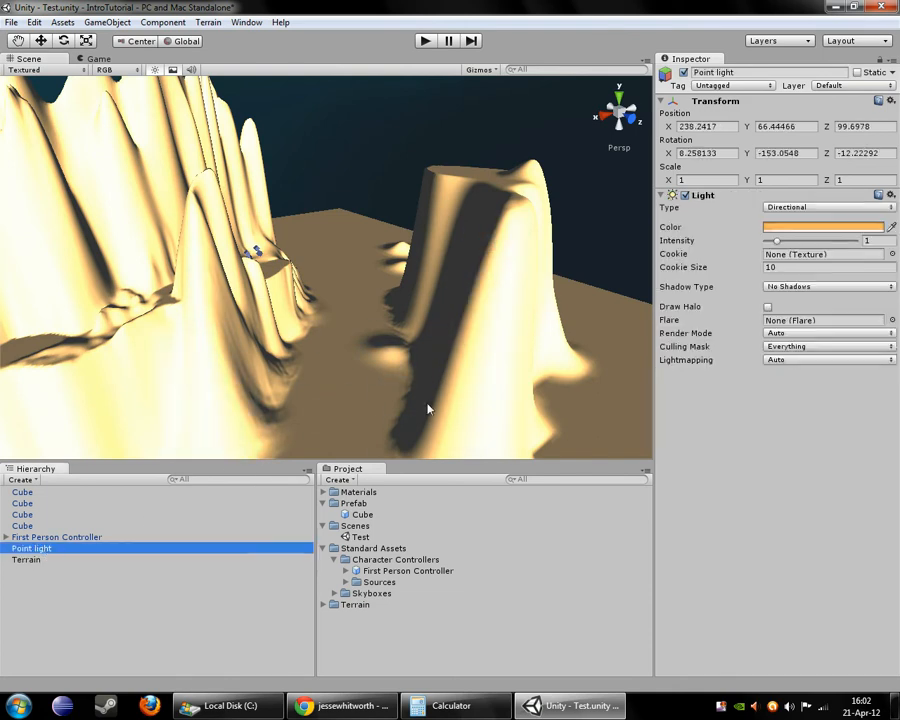
pyautogui.click(825, 227)
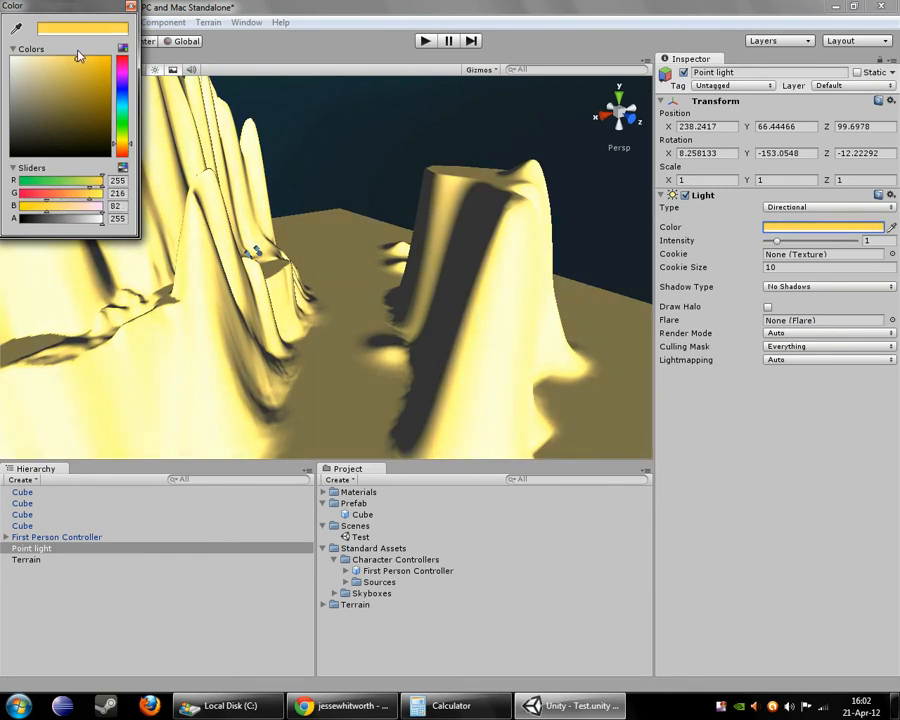
pyautogui.click(77, 60)
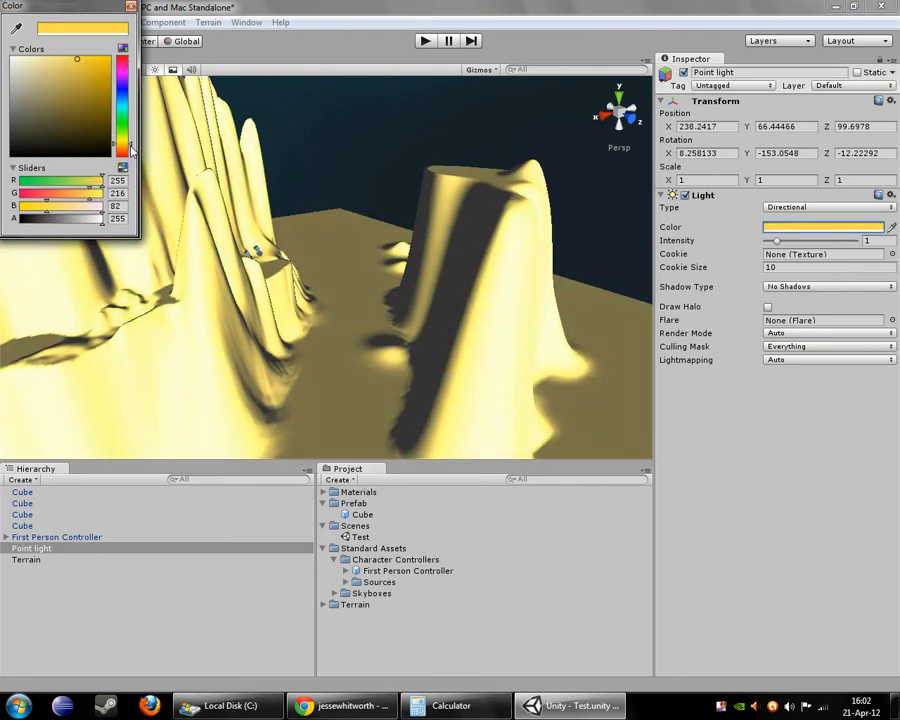
pyautogui.click(61, 89)
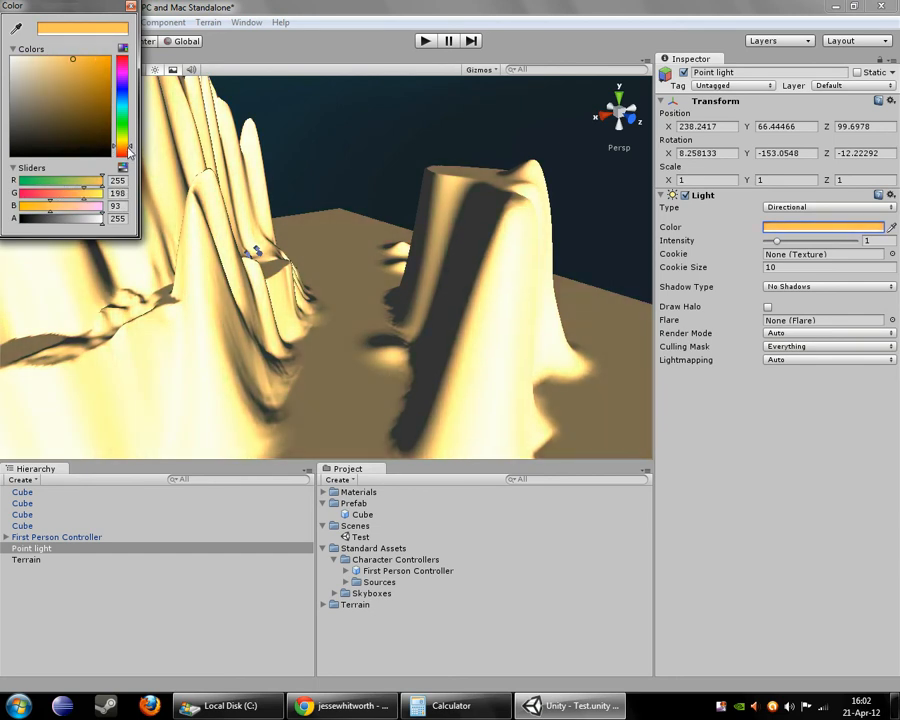
pyautogui.click(48, 90)
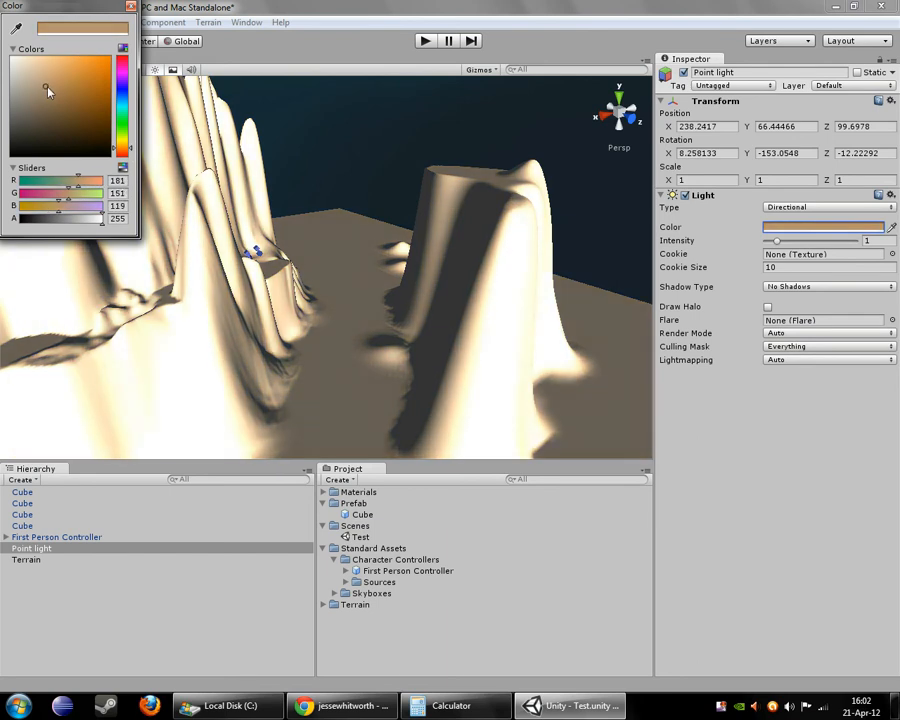
pyautogui.click(54, 101)
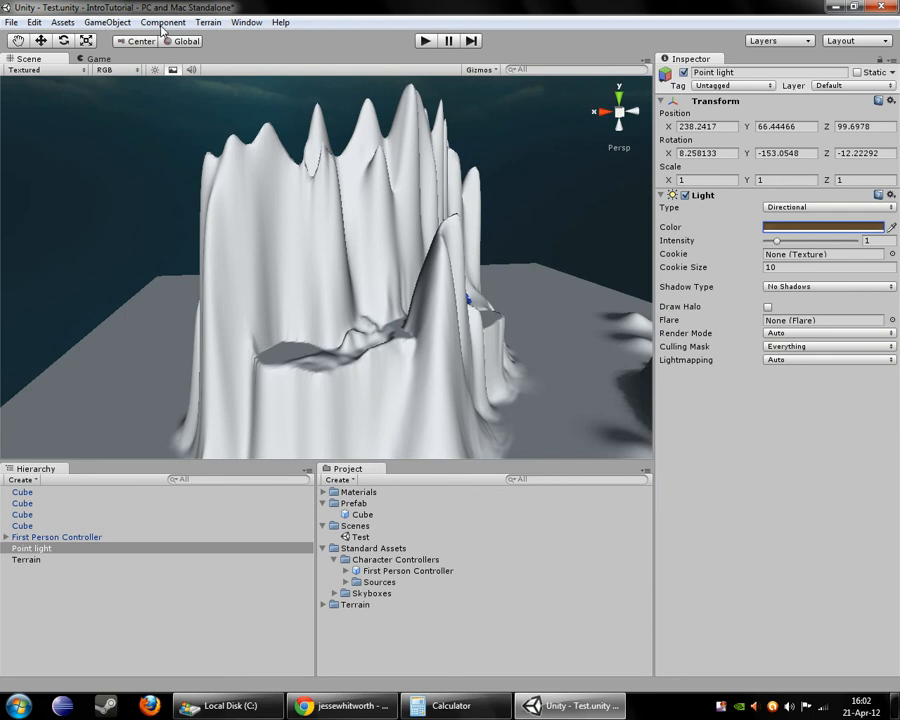
pyautogui.click(62, 22)
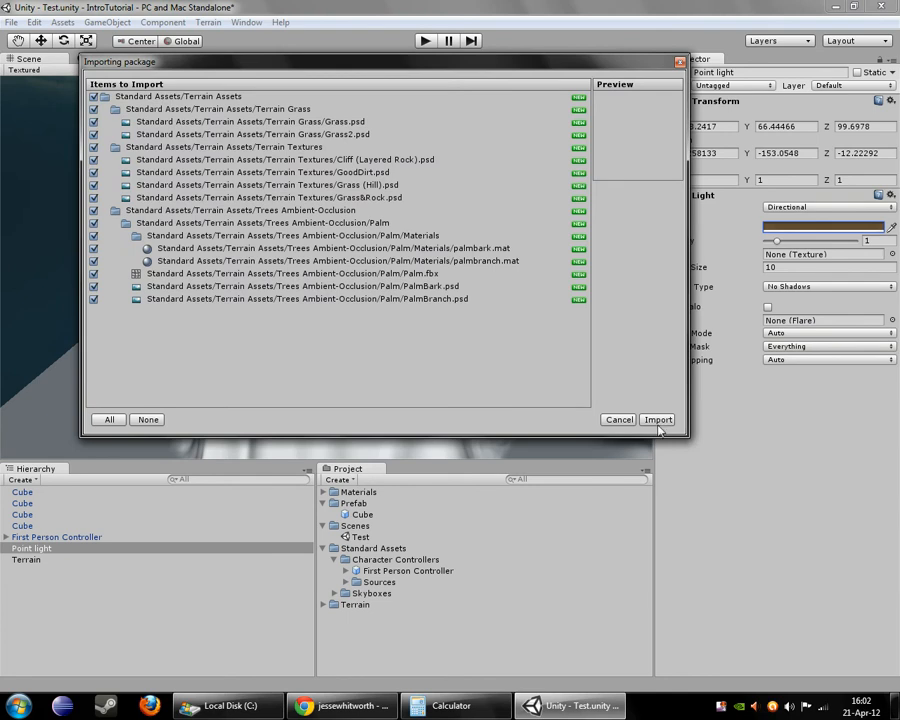
# - Import the Terrain Assets package and expand its folders to show the Terrain Textures
pyautogui.click(657, 419)
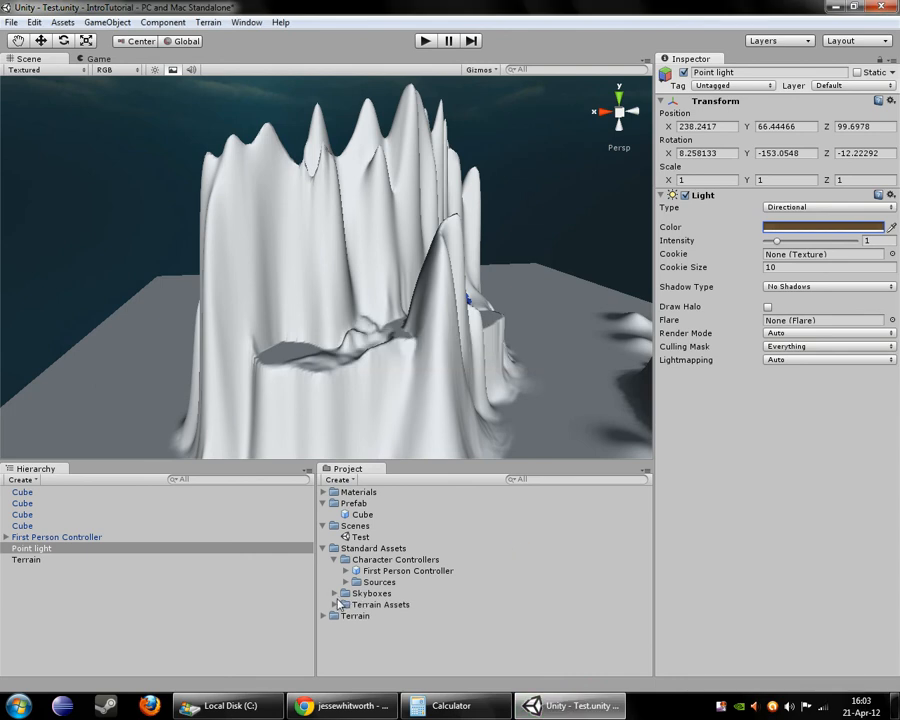
pyautogui.click(336, 604)
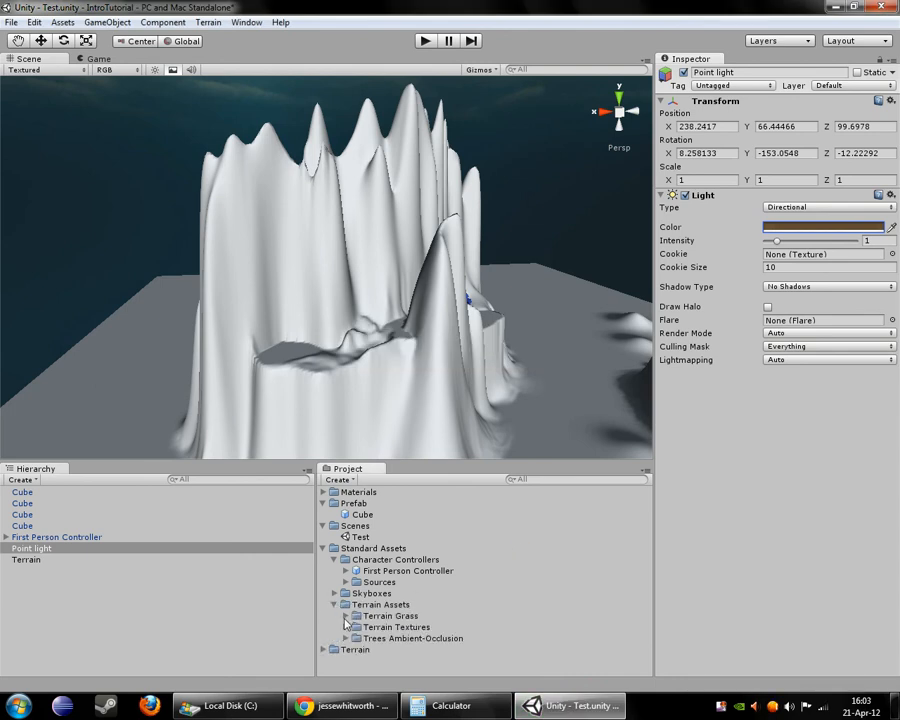
pyautogui.click(346, 616)
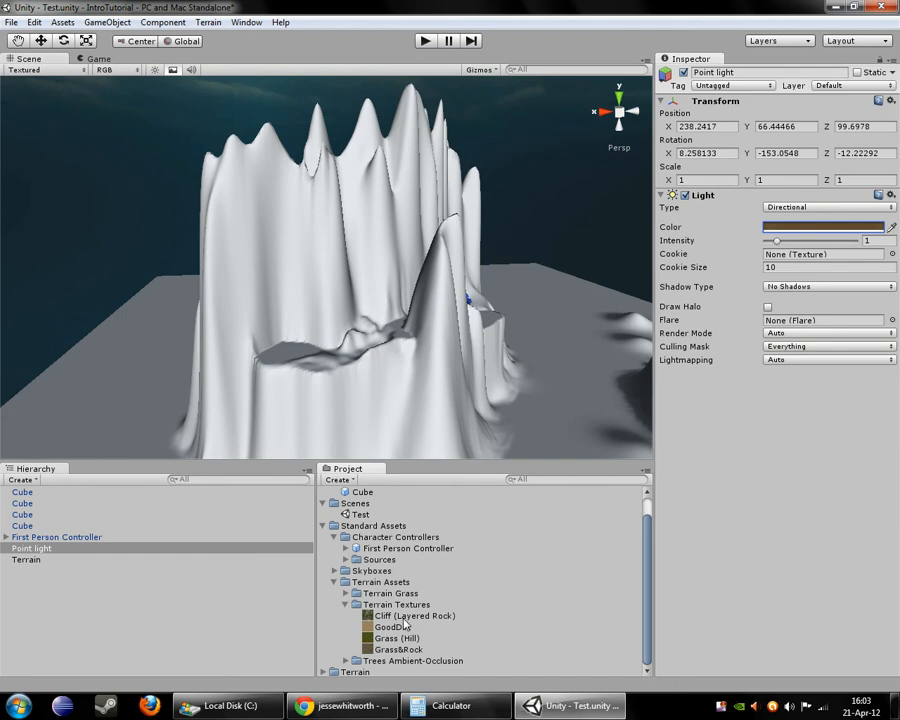
# - Add Cliff (Layered Rock) as the terrain's first paint texture, covering the whole landscape
pyautogui.click(26, 559)
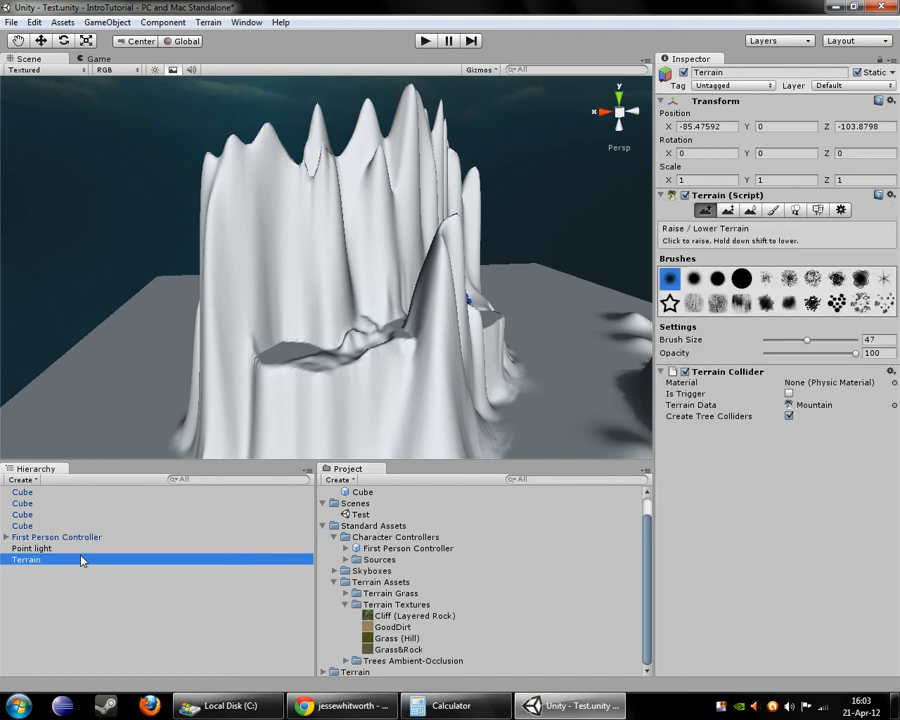
pyautogui.moveTo(772, 210)
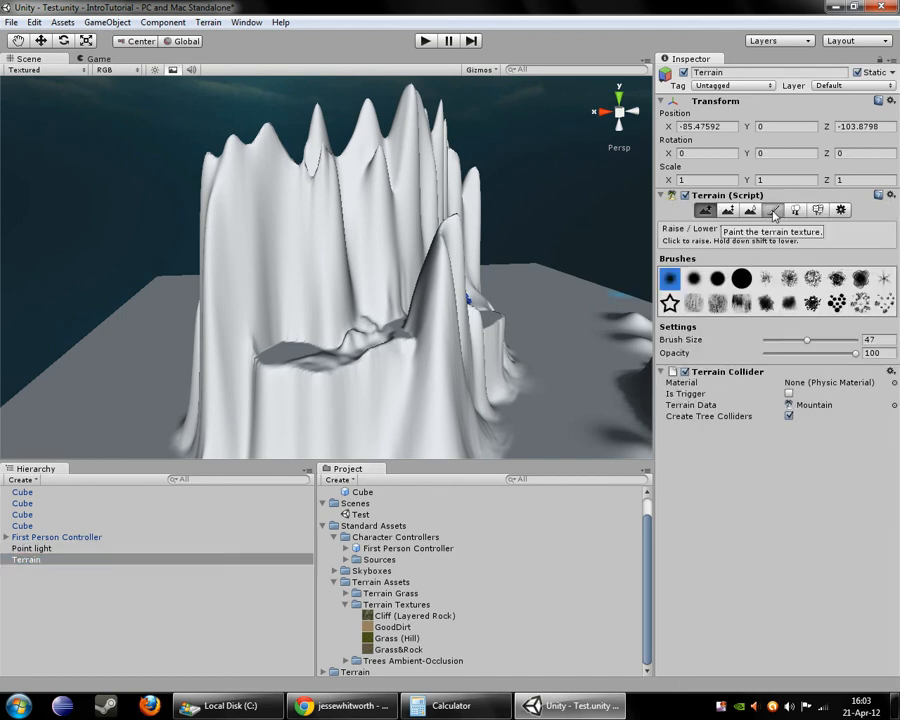
pyautogui.click(772, 210)
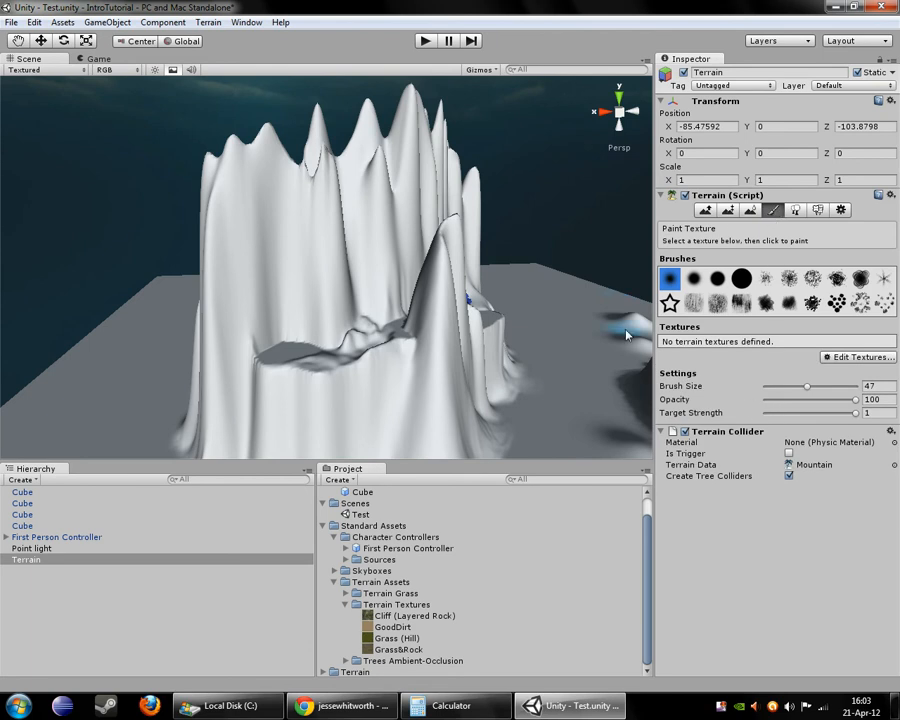
pyautogui.click(857, 357)
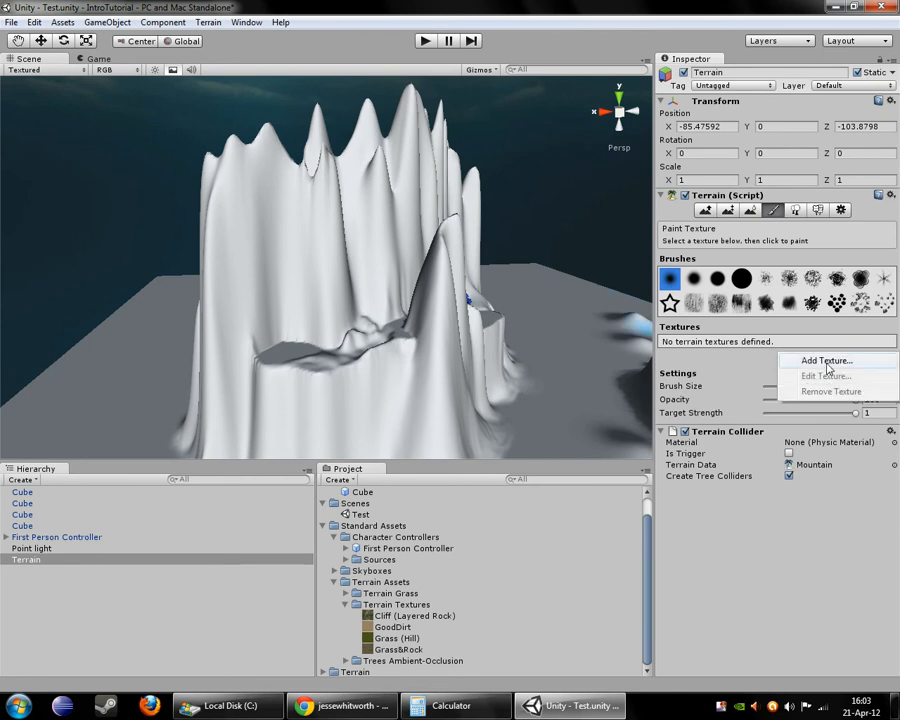
pyautogui.click(827, 361)
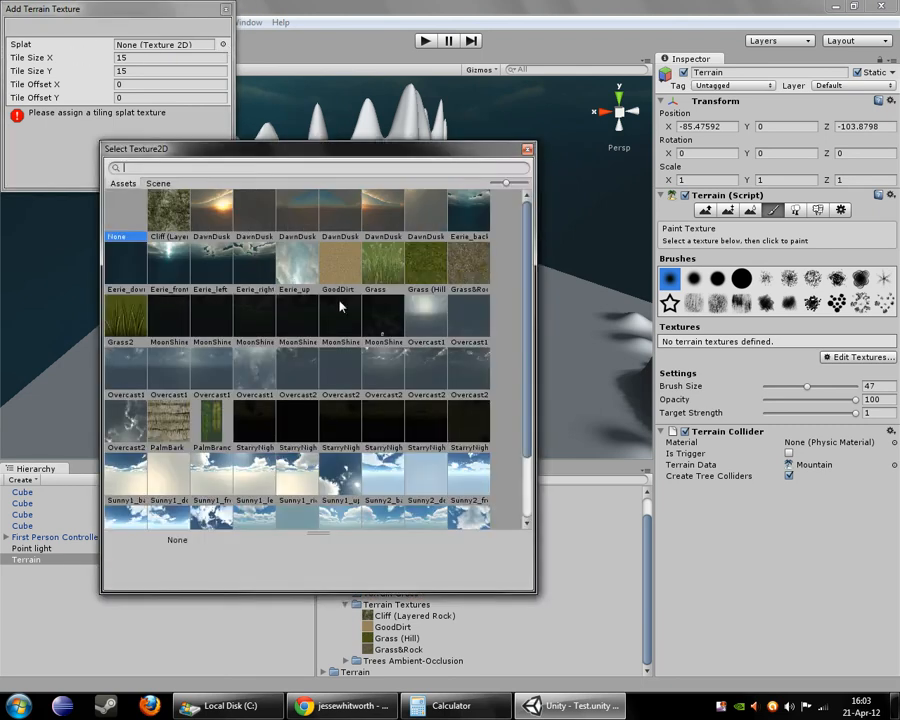
pyautogui.moveTo(350, 271)
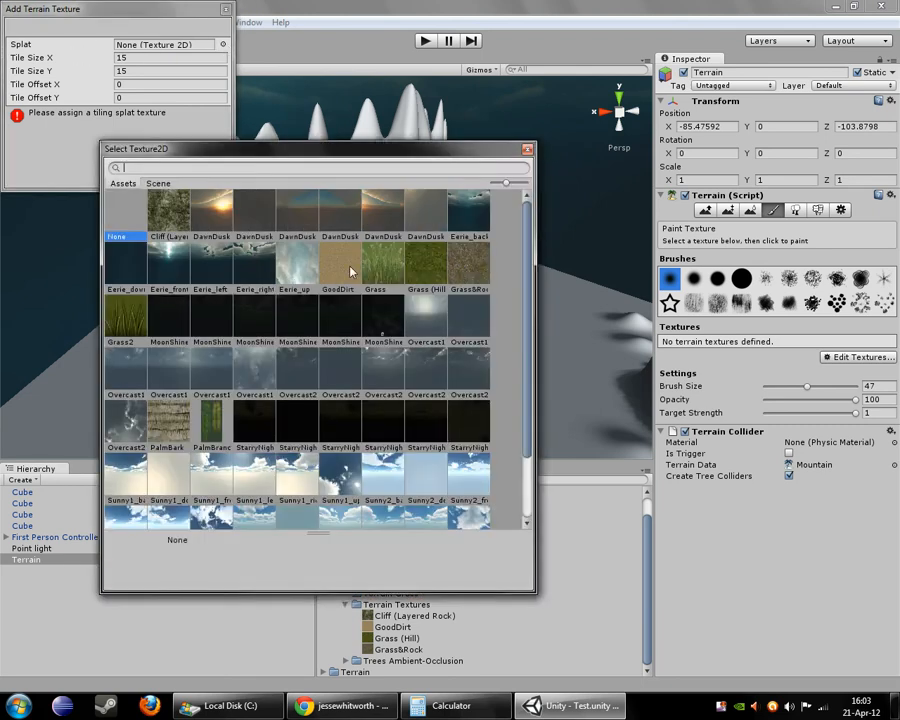
pyautogui.moveTo(195, 312)
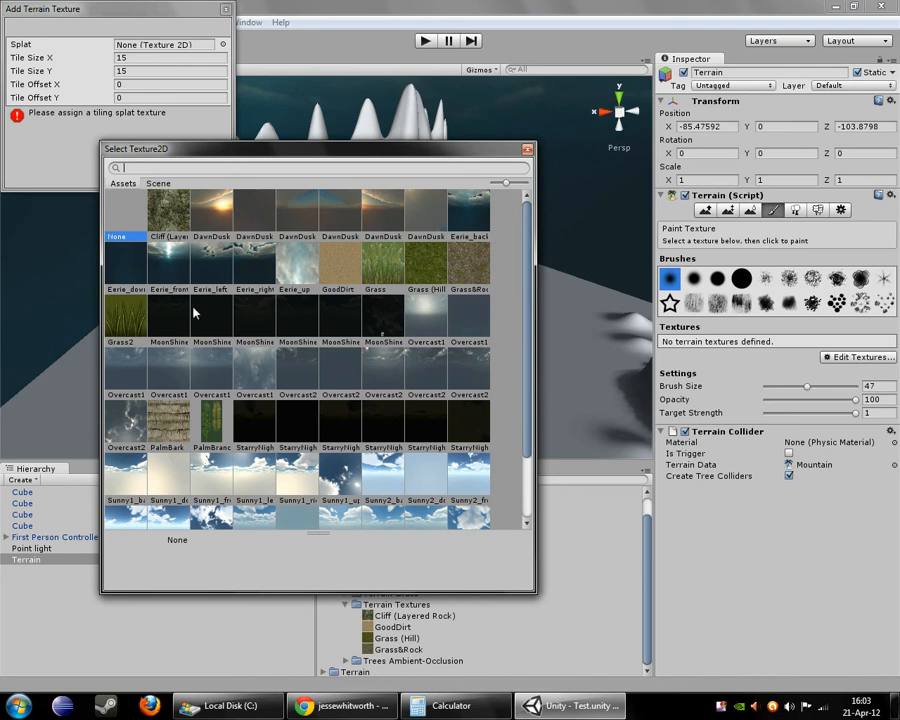
pyautogui.click(168, 210)
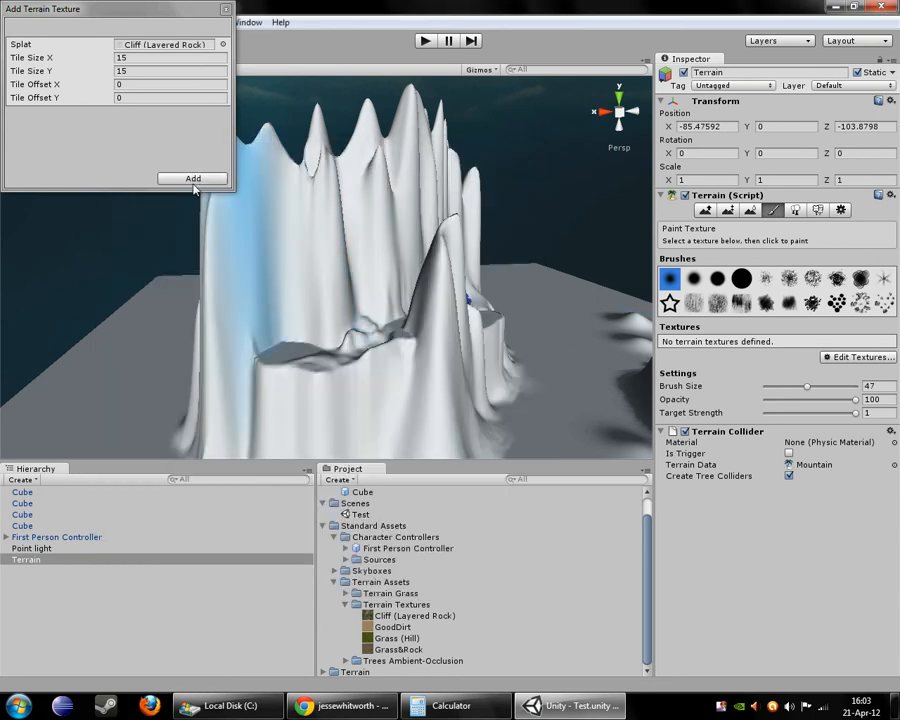
pyautogui.click(192, 178)
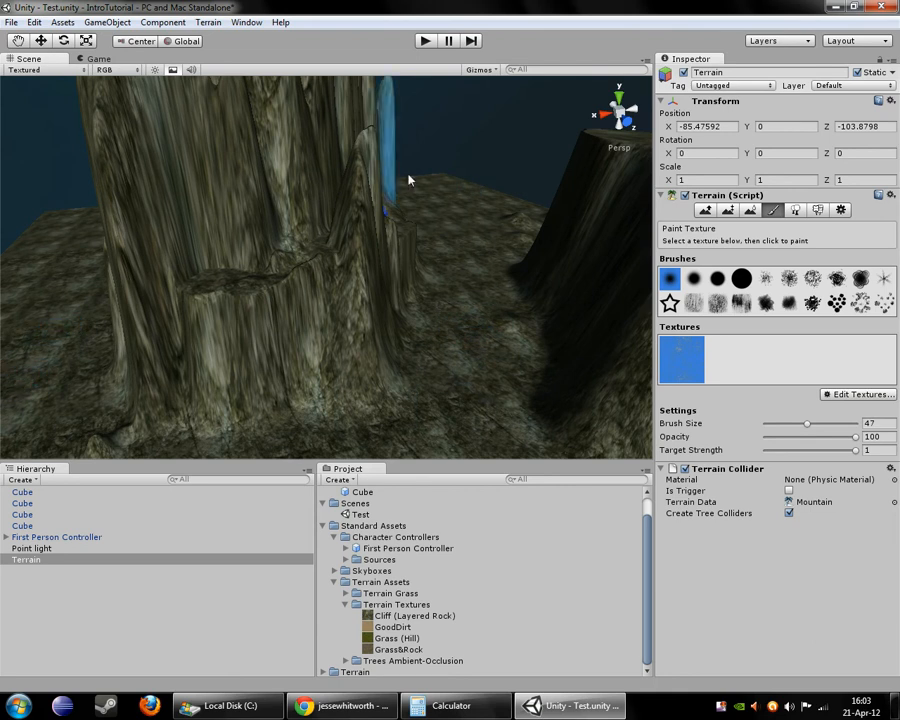
# - Start adding a second terrain texture and browse for its Grass&Rock splat
pyautogui.click(857, 394)
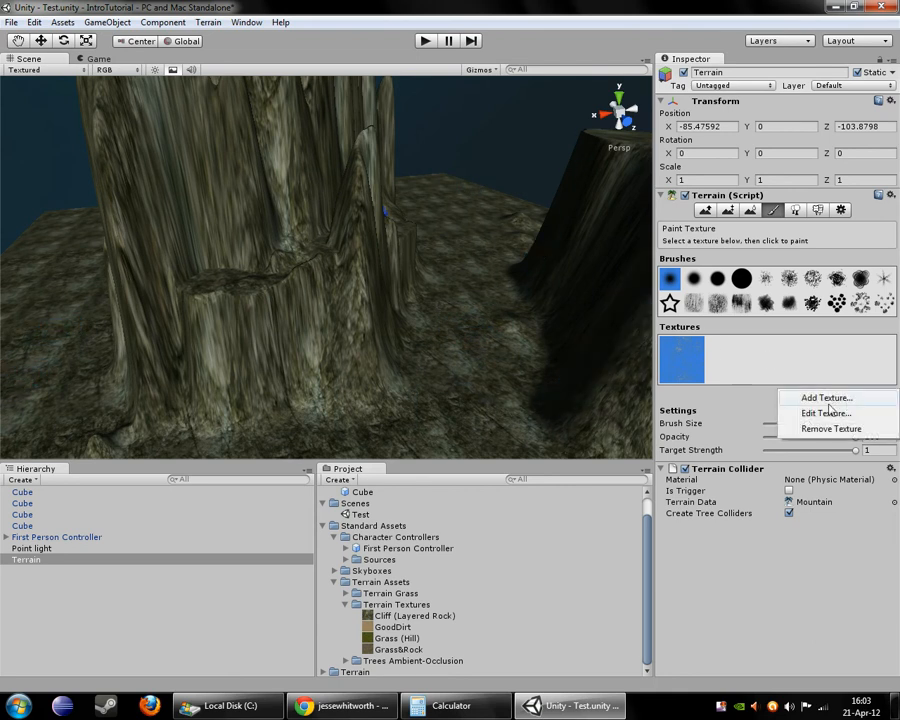
pyautogui.click(826, 397)
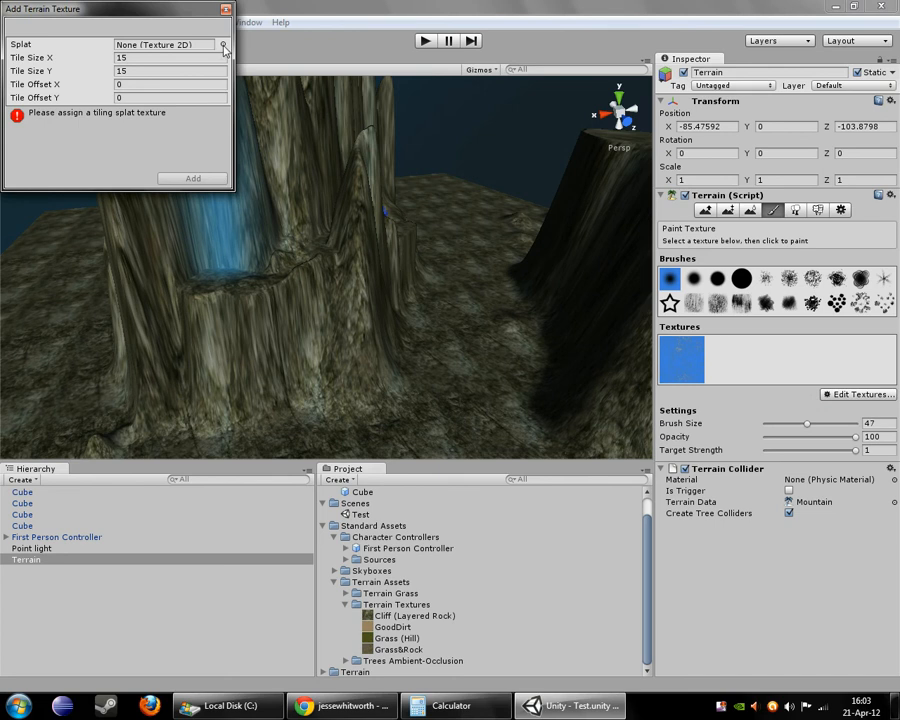
pyautogui.click(223, 45)
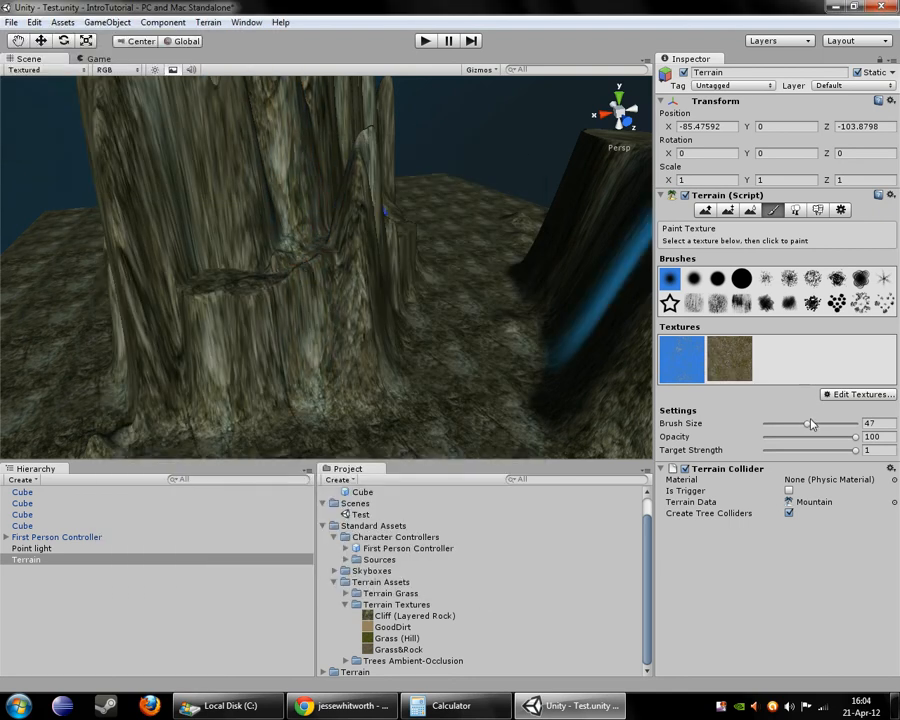
# - Shrink the brush to size 13, opacity about 9, and paint grass-and-rock along the cubes' ledge
pyautogui.moveTo(810, 424); pyautogui.dragTo(778, 424)
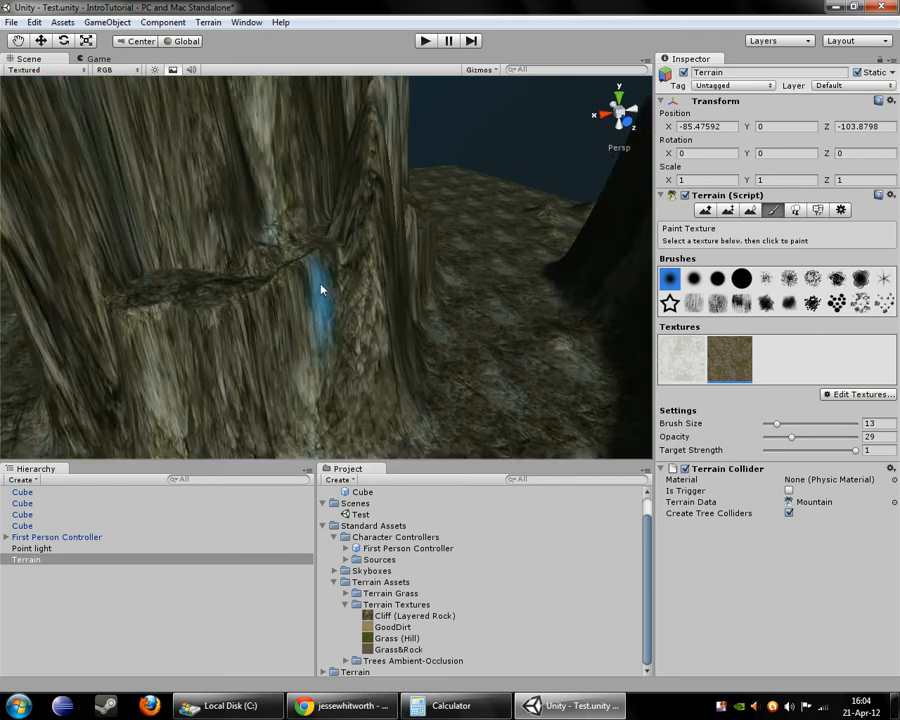
pyautogui.moveTo(320, 290); pyautogui.dragTo(355, 290)
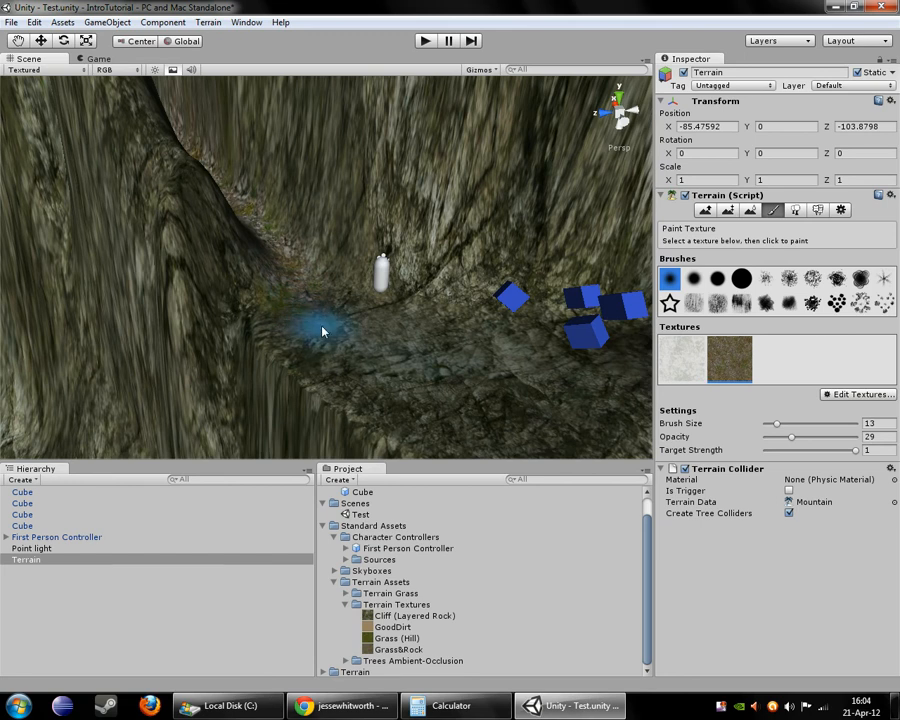
pyautogui.click(325, 335)
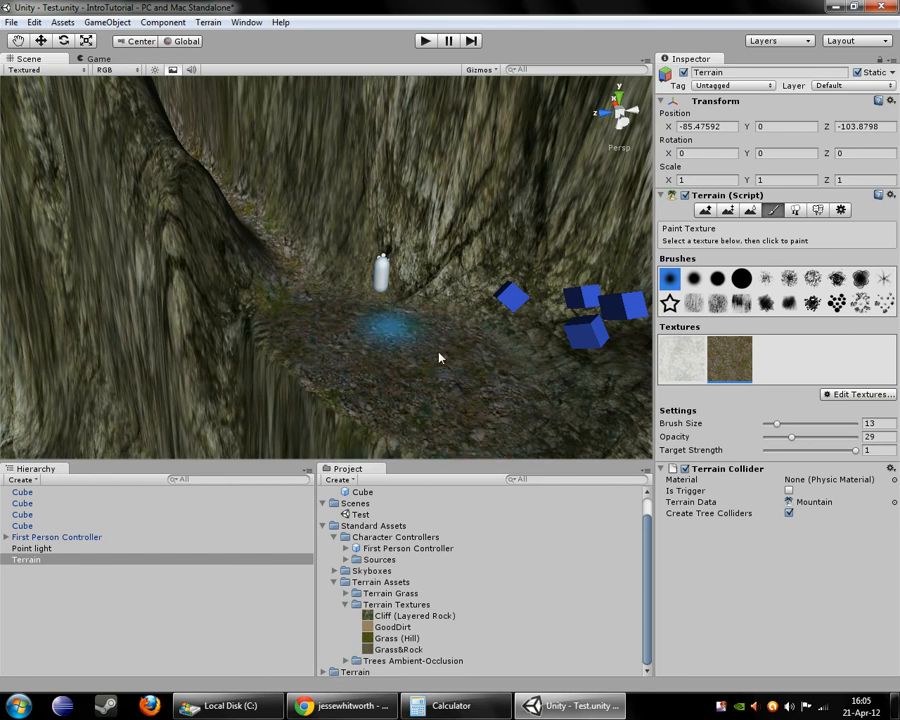
pyautogui.moveTo(790, 437); pyautogui.dragTo(777, 437)
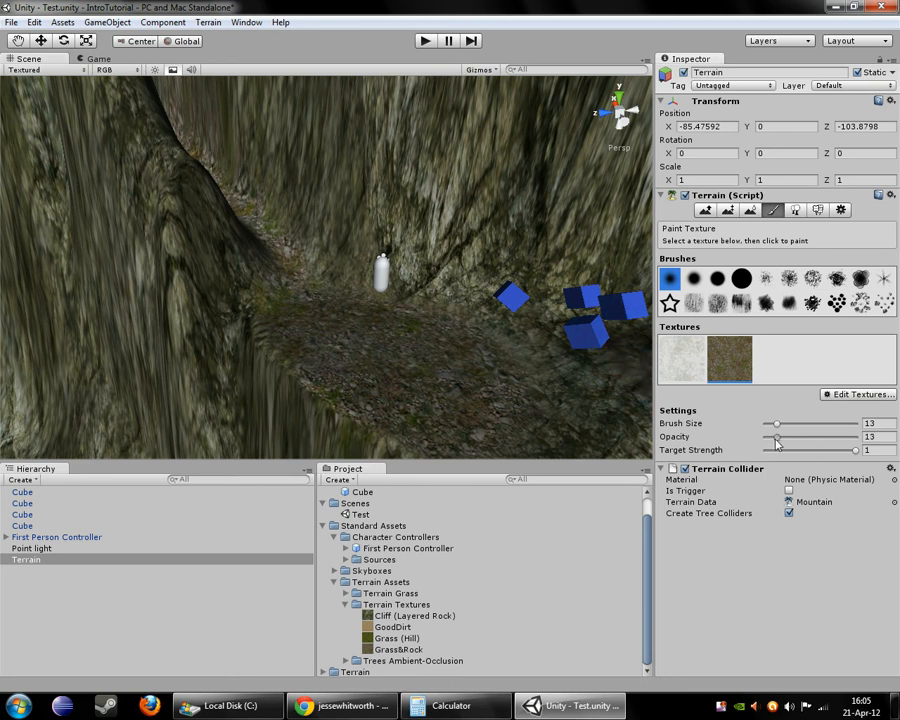
pyautogui.click(475, 310)
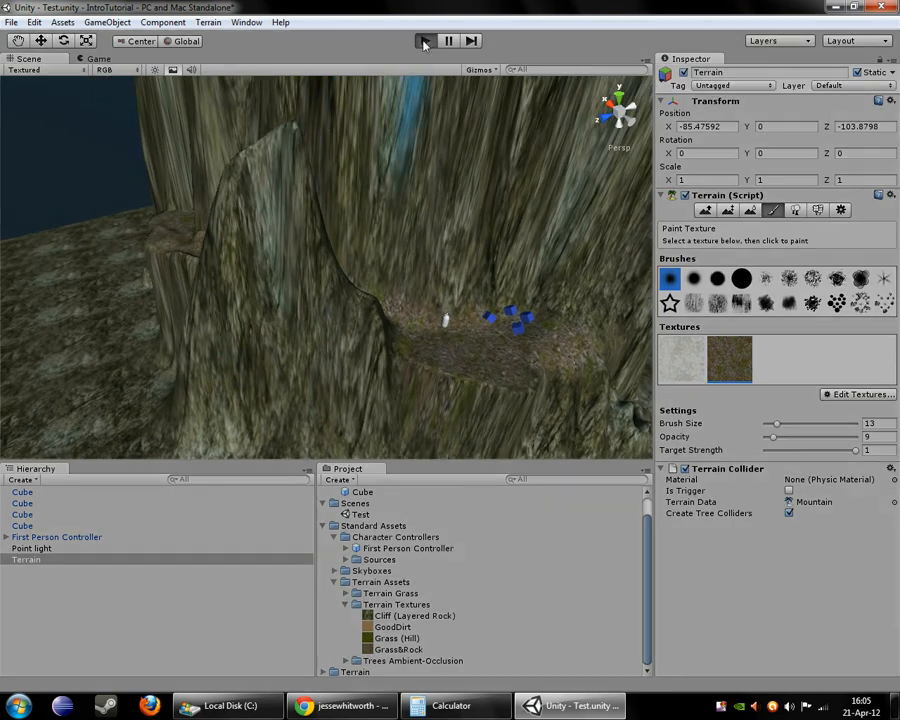
pyautogui.click(424, 40)
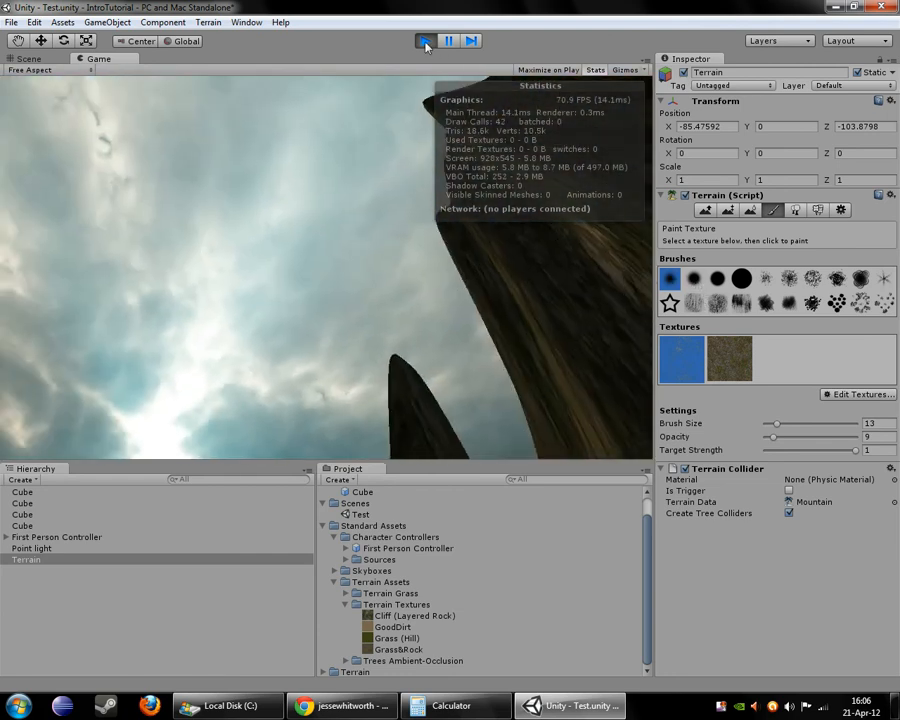
pyautogui.click(424, 40)
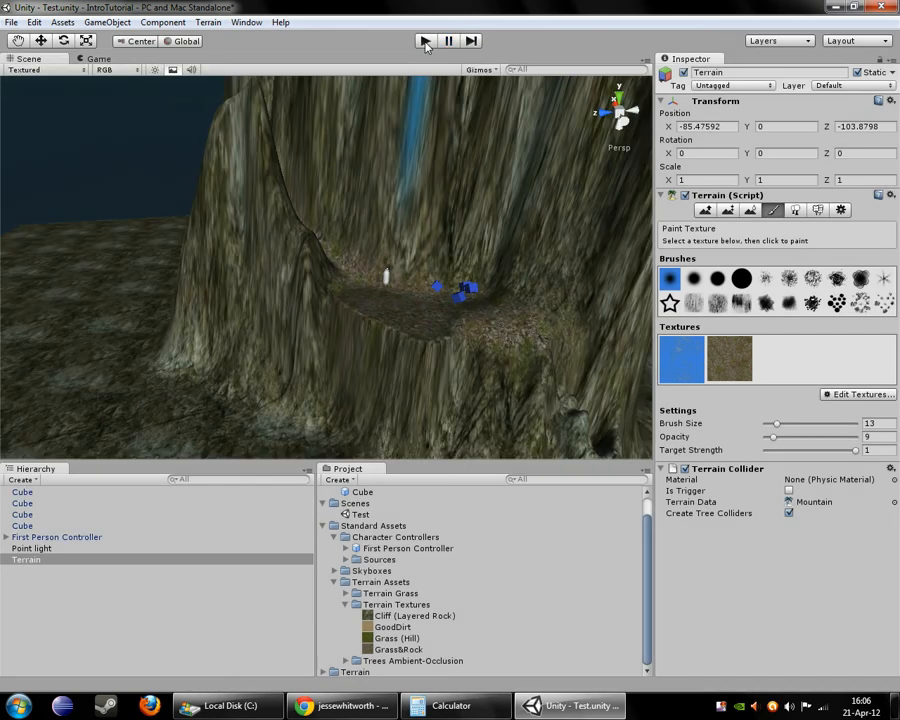